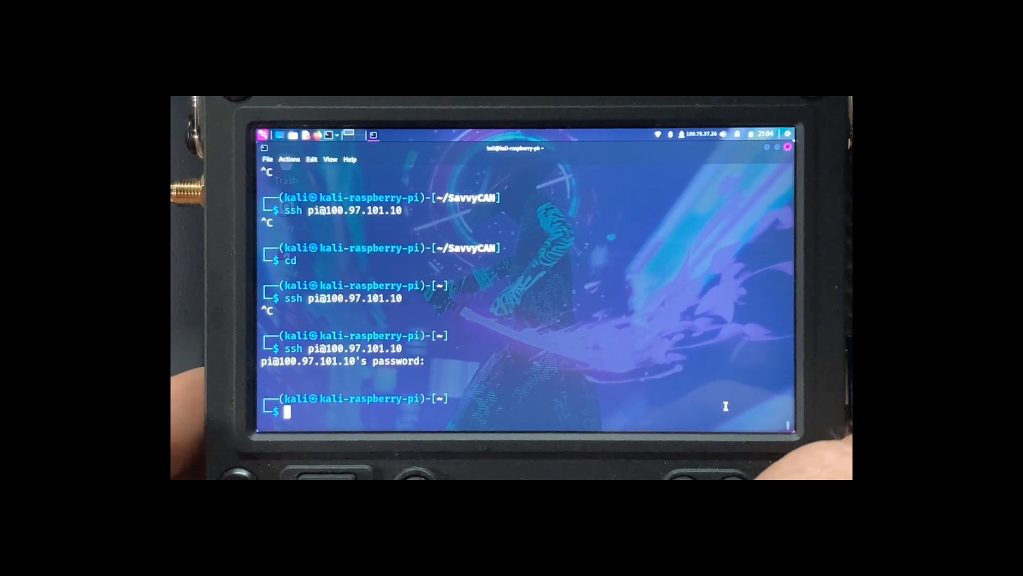
# Step: Run 'sudo ip link set can0 up' and recall the previous command for editing
pyautogui.write('sudo ip link set can0 up')
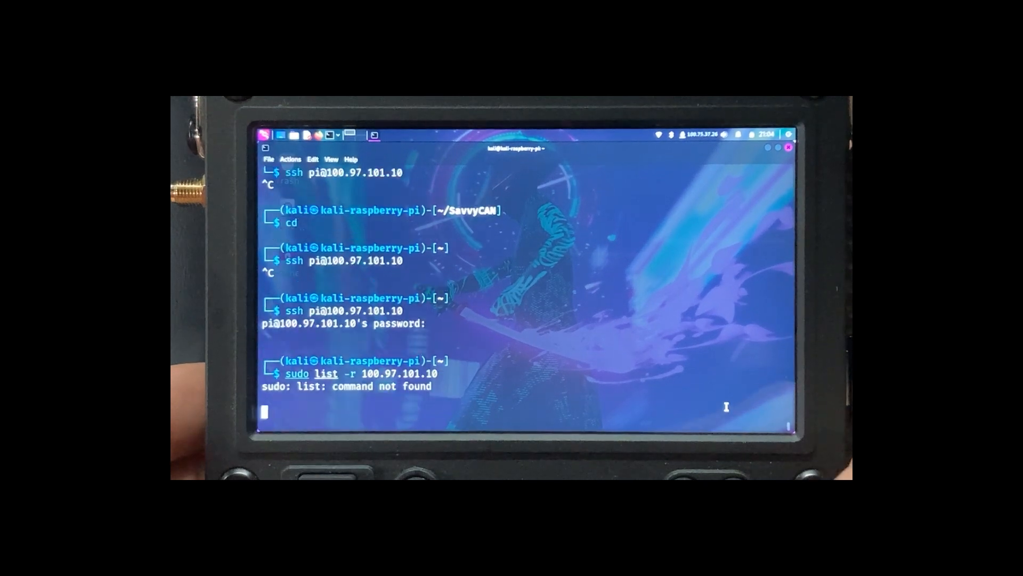
pyautogui.press('Return')
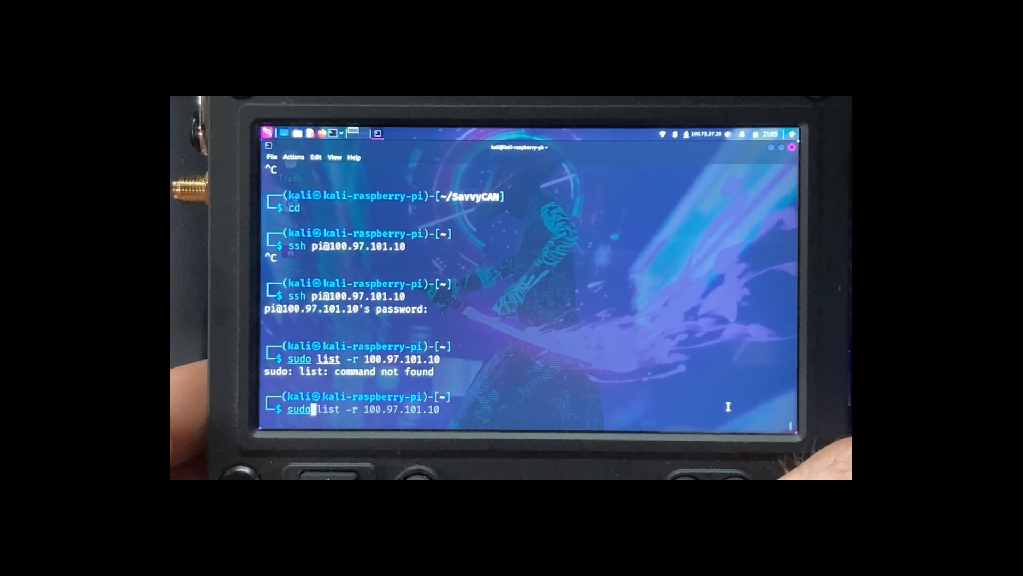
# Step: Start tailscaled and list the exportable USB devices on 100.97.101.10 with usbip
pyautogui.write('systemctl start tailscaled')
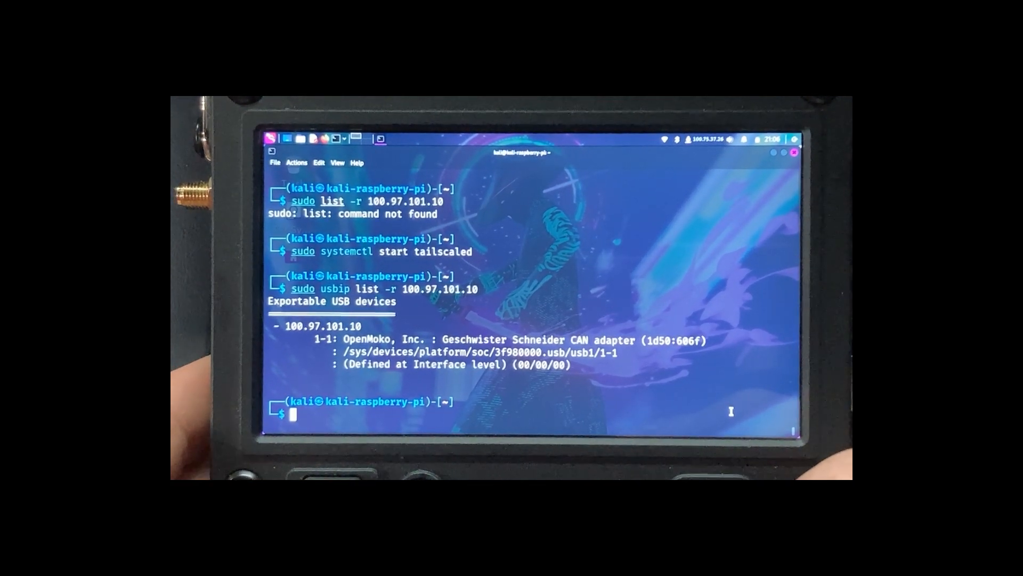
pyautogui.write('sudo usbip list -r 100.97.101.10')
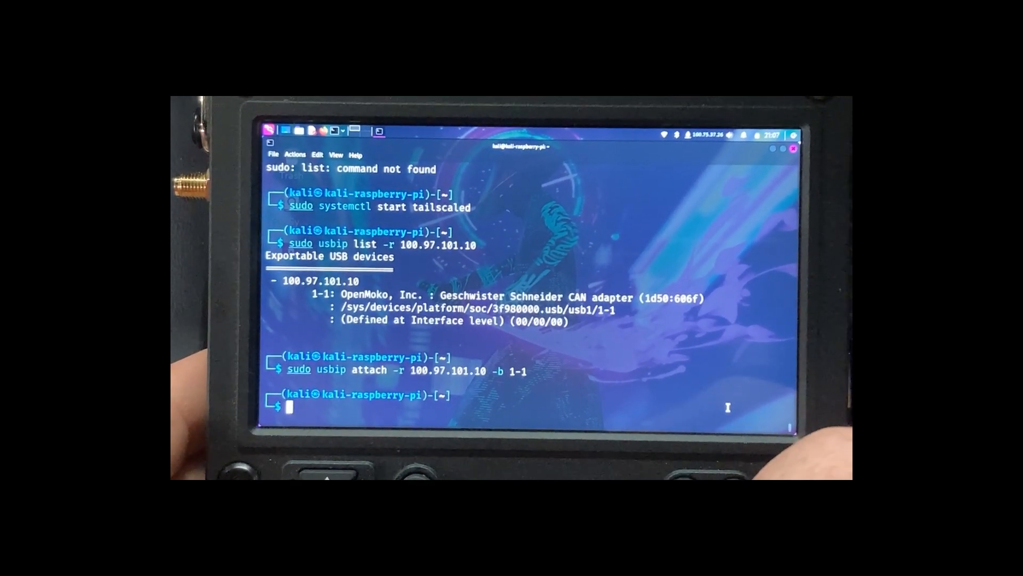
# Step: Attach remote bus 1-1 as can0 and configure it as CAN at bitrate 500000
pyautogui.write('ip link')
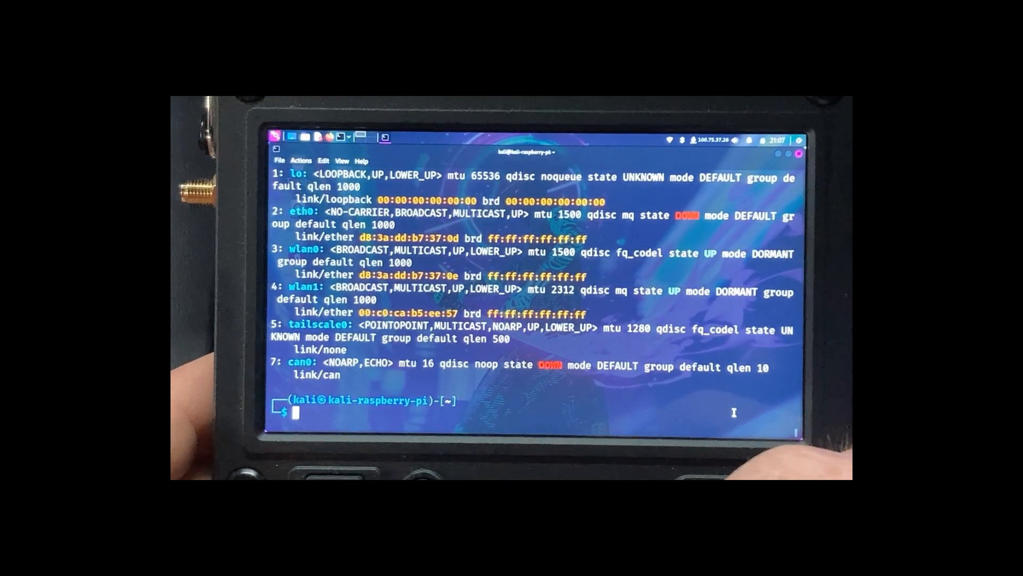
pyautogui.write('sudo usbip attach -r 100.97.101.10 -b 1-1')
pyautogui.write('sudo ip link set can0')
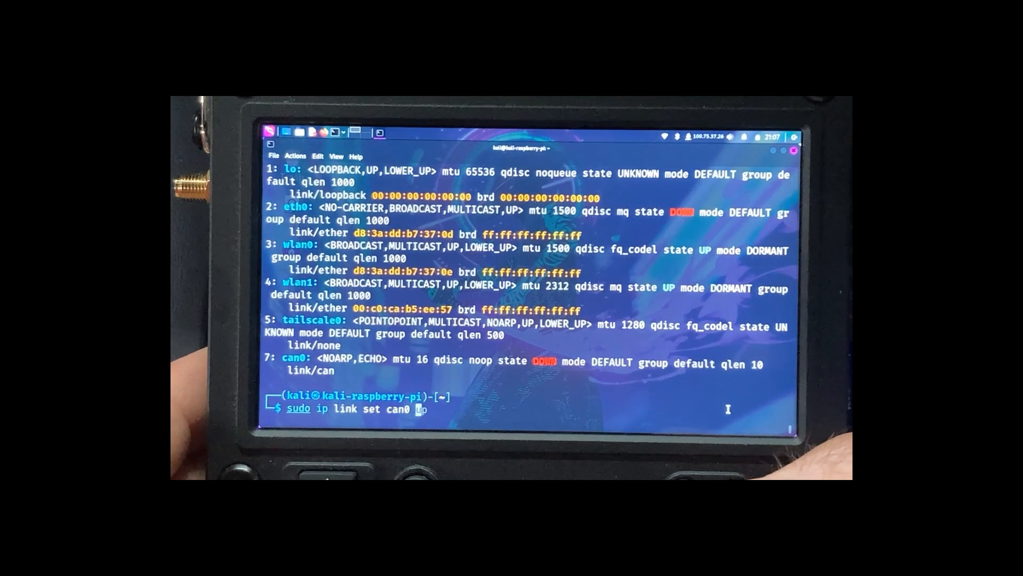
pyautogui.write('type can bitrate 500000')
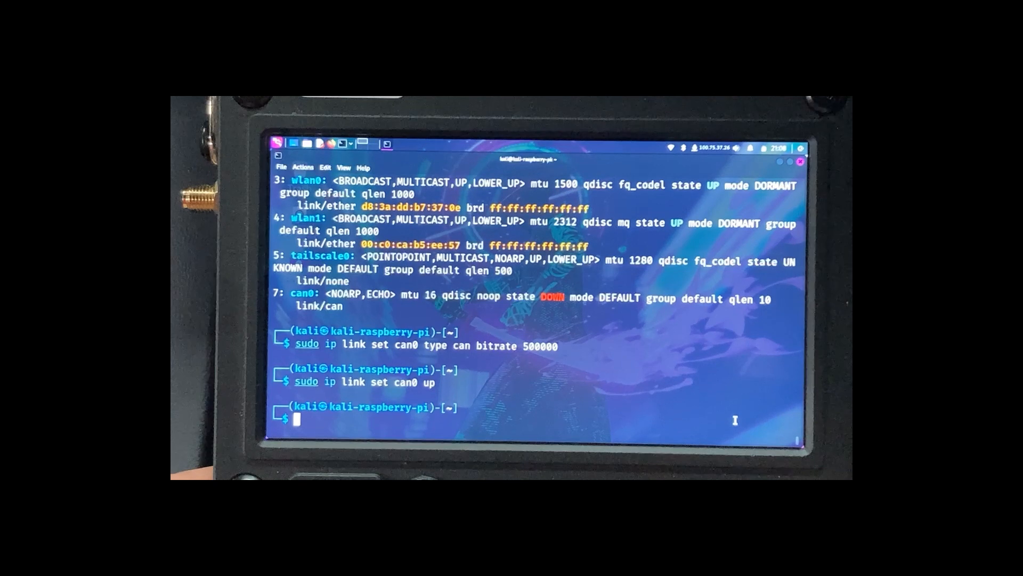
# Step: Run cansniffer on can0 to watch live CAN frames
pyautogui.write('cansniffer -c can0')
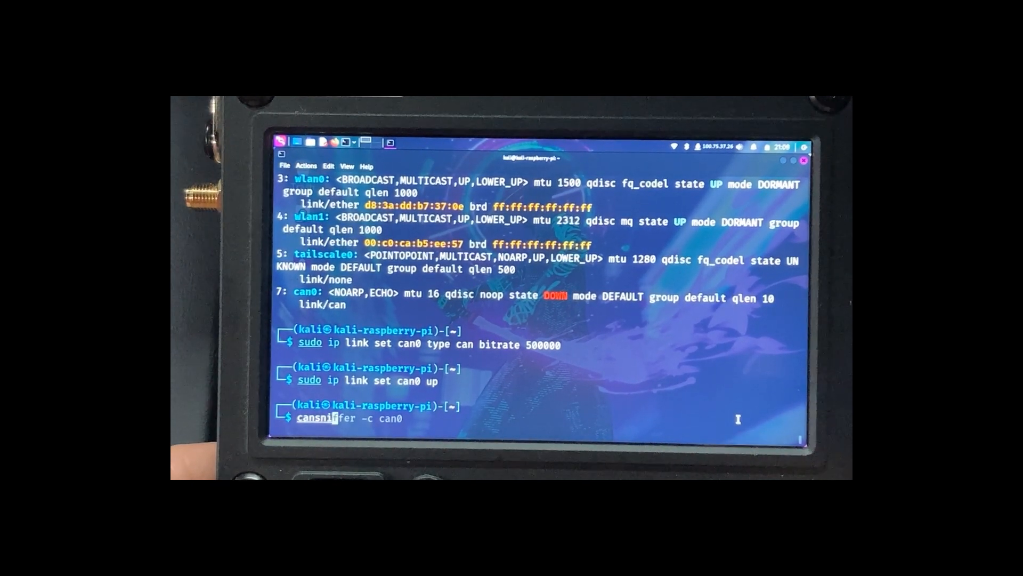
pyautogui.write('fer')
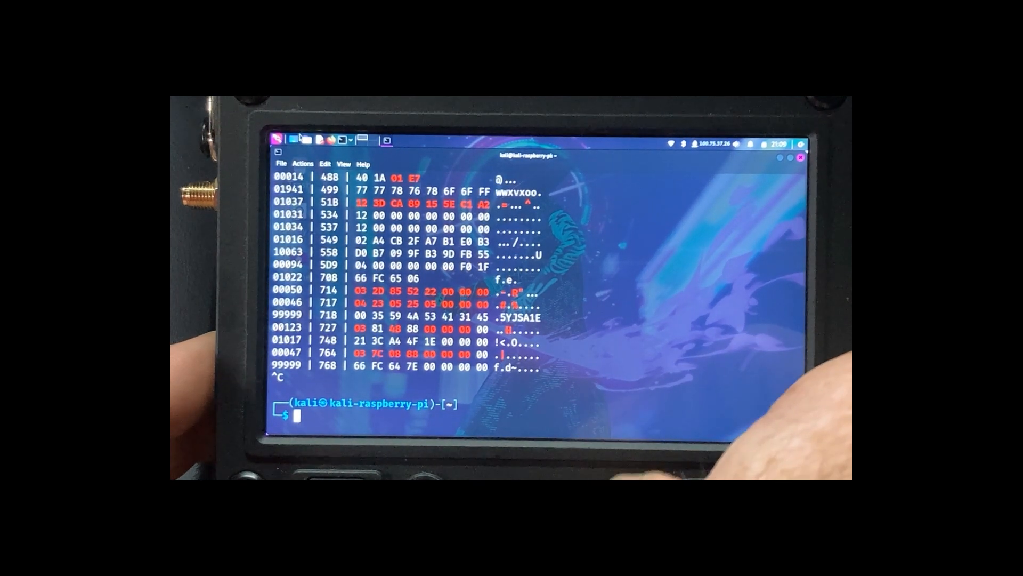
# Step: Launch Wireshark from Recently Used and authenticate with the user's password to run as root
pyautogui.click(278, 139)
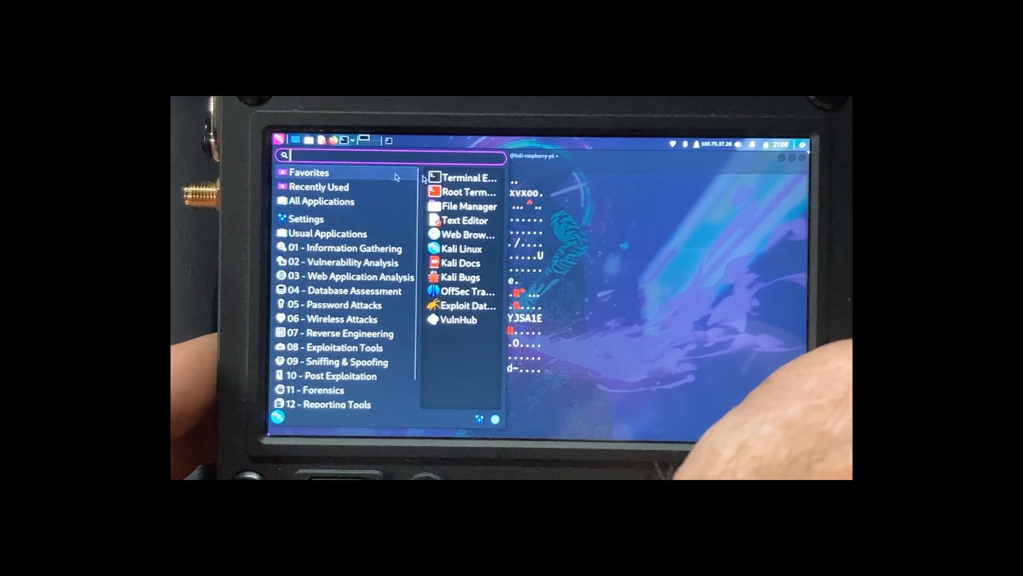
pyautogui.click(319, 185)
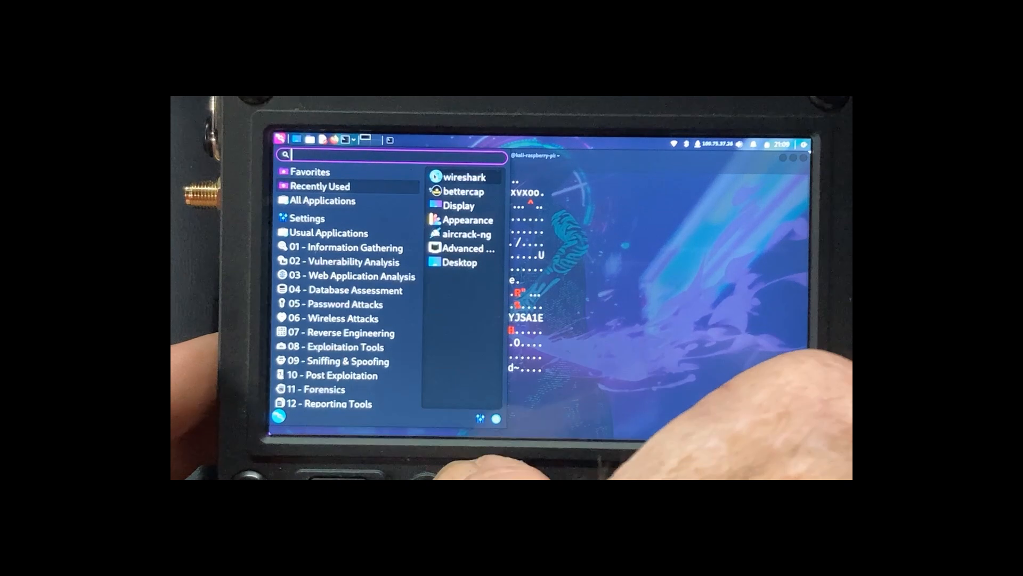
pyautogui.click(464, 177)
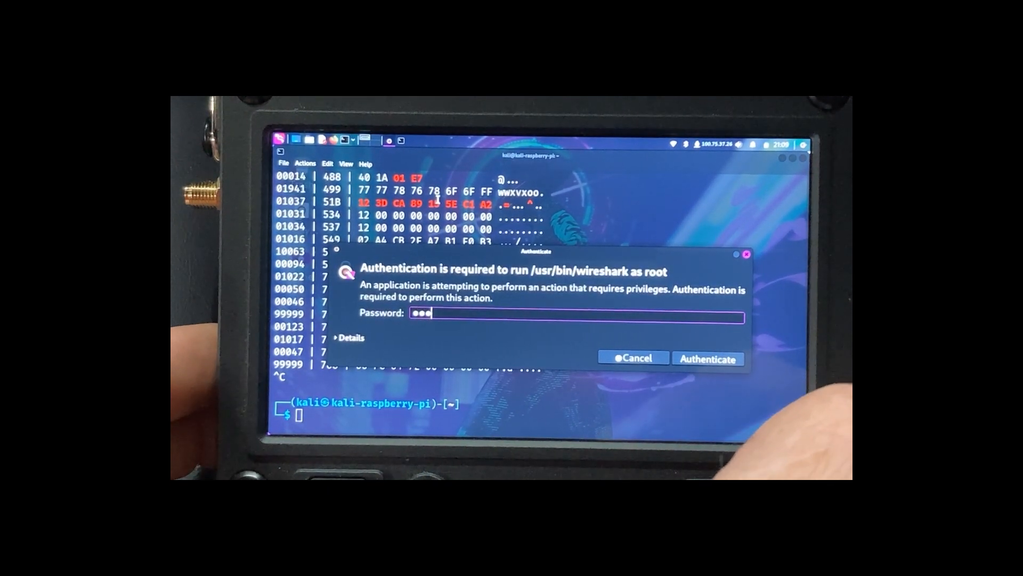
pyautogui.write('•')
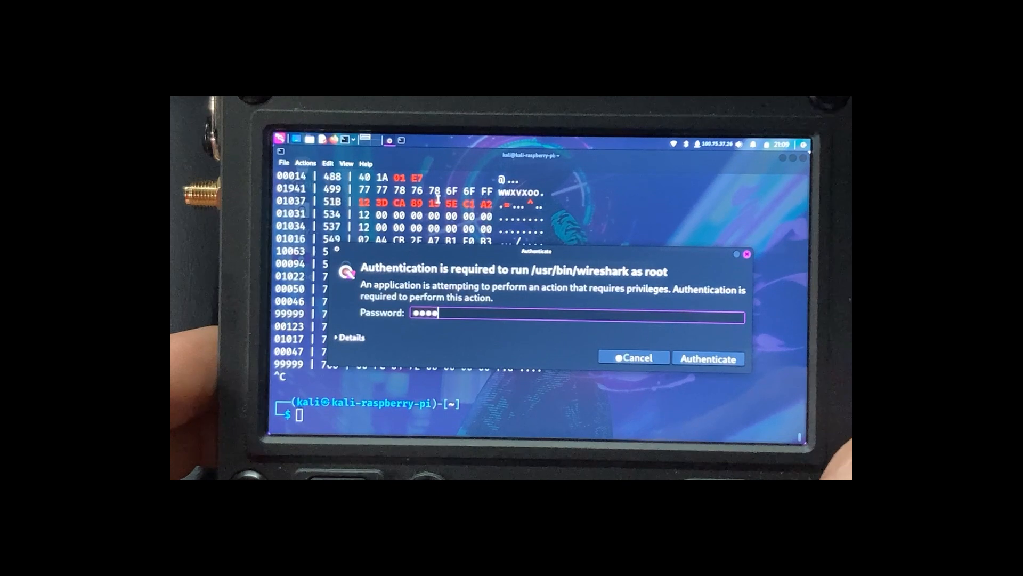
pyautogui.click(708, 358)
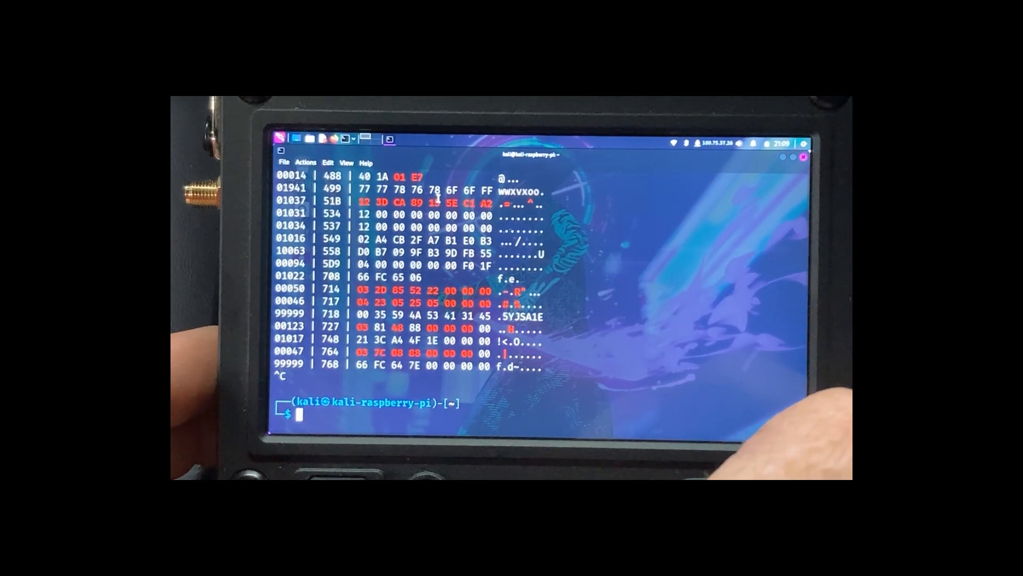